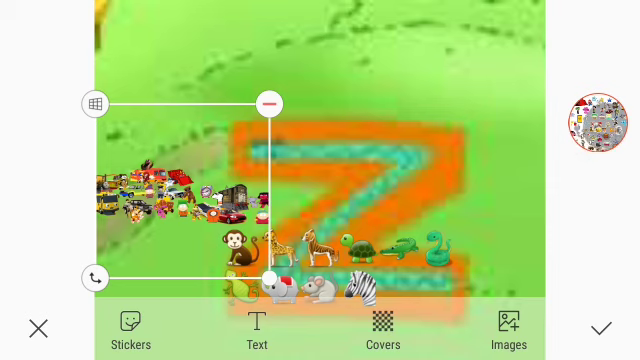
Step: Place a blue star sticker above the vehicle stickers beside the top of the Z
left_click(592, 122)
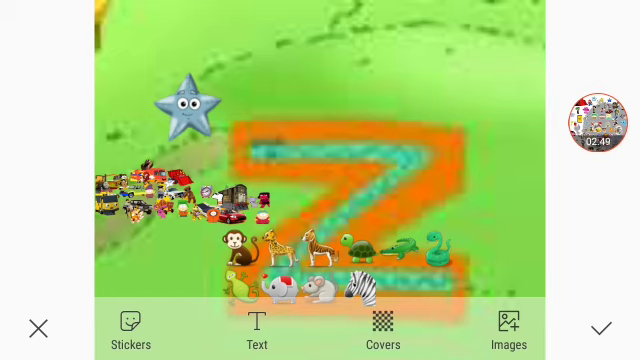
left_click(184, 118)
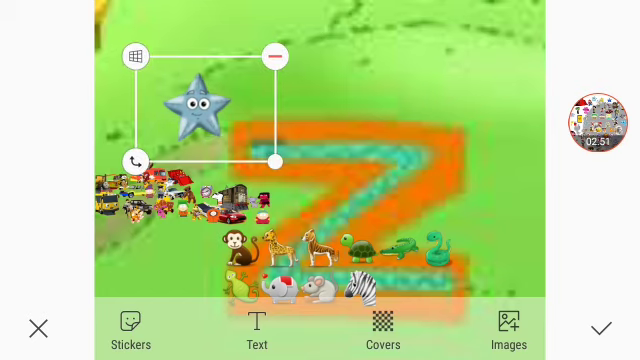